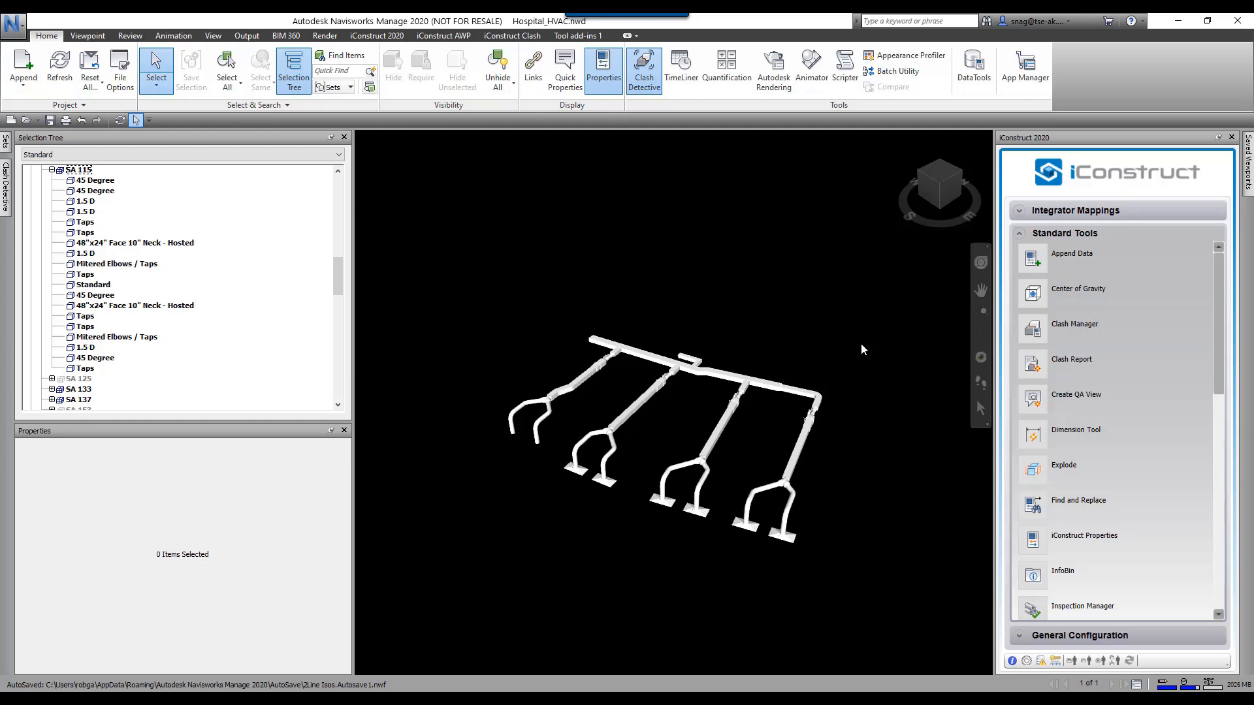
{"action": "mouse_move", "coordinate": [814, 402]}
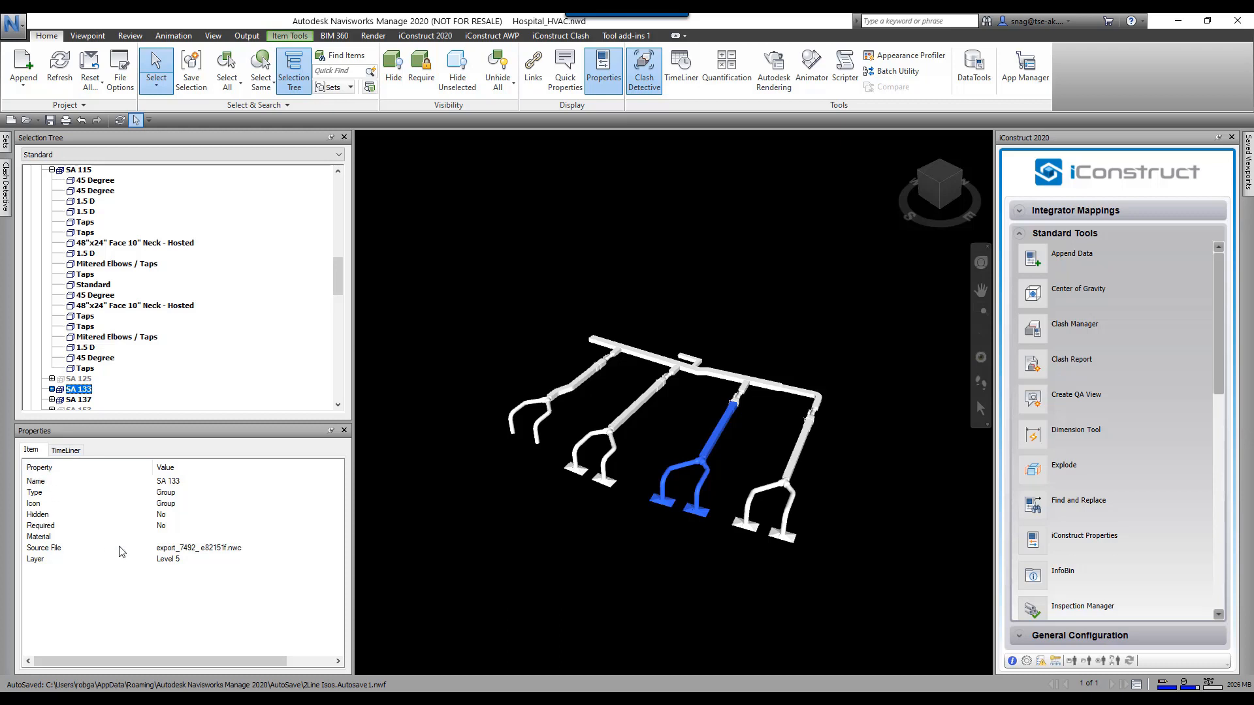
{"action": "mouse_move", "coordinate": [91, 540]}
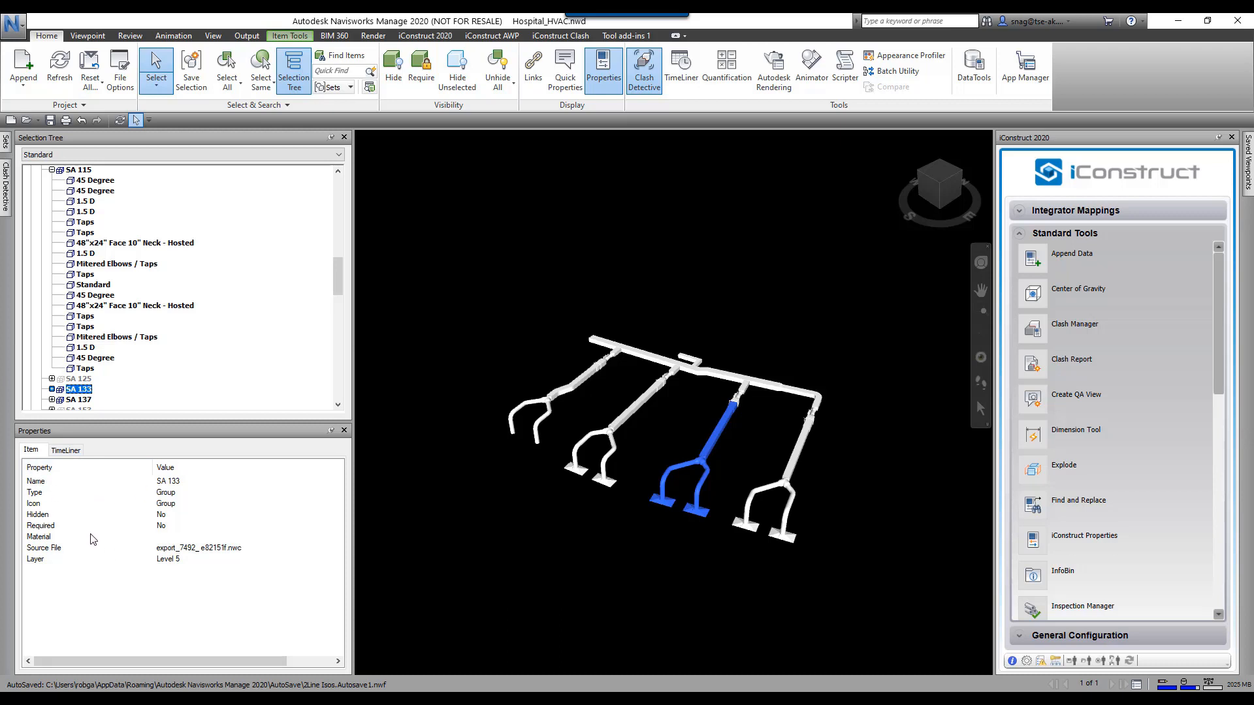
{"action": "mouse_move", "coordinate": [65, 479]}
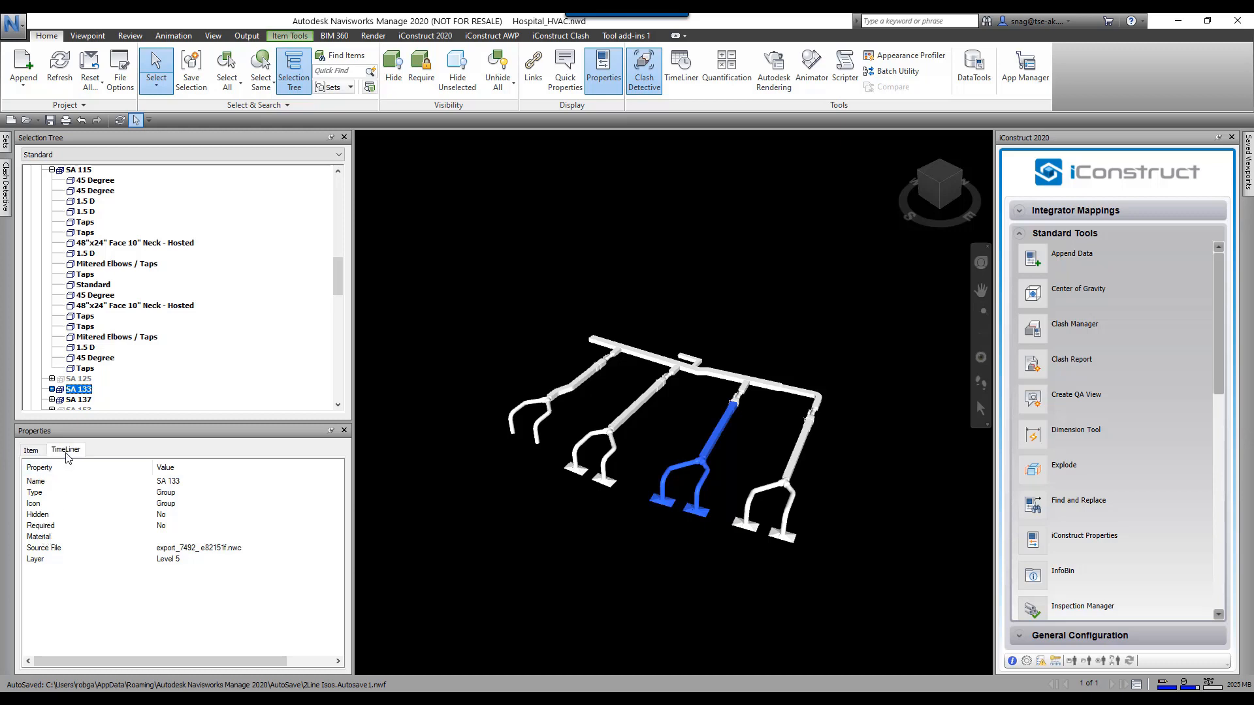
- Review SA 133's TimeLiner properties, then expand the run to list its fittings
{"action": "left_click", "coordinate": [30, 450]}
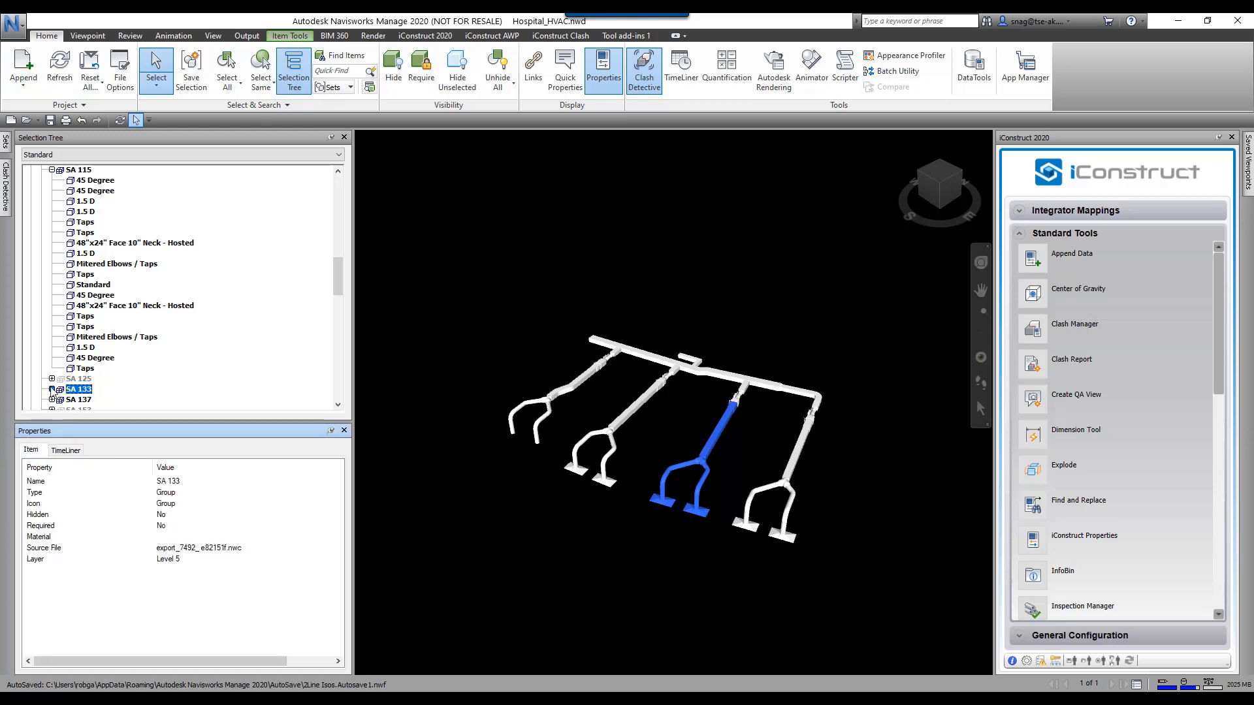
{"action": "left_click", "coordinate": [83, 211]}
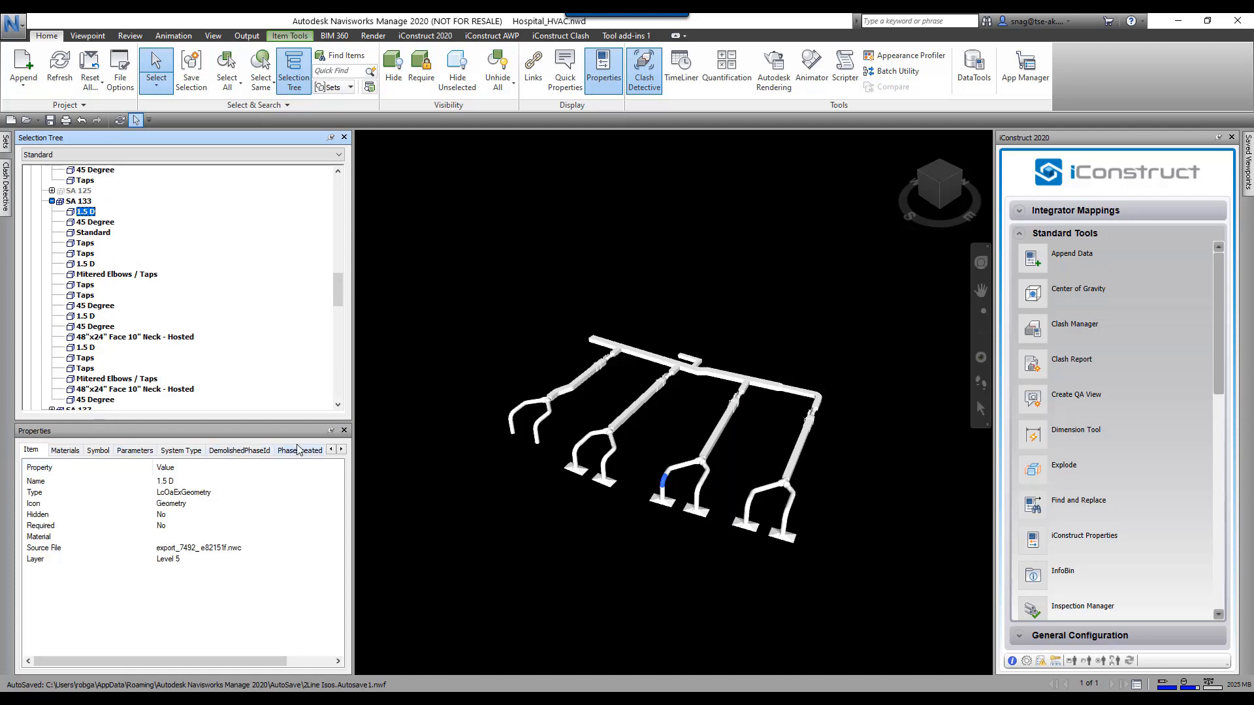
{"action": "mouse_move", "coordinate": [241, 465]}
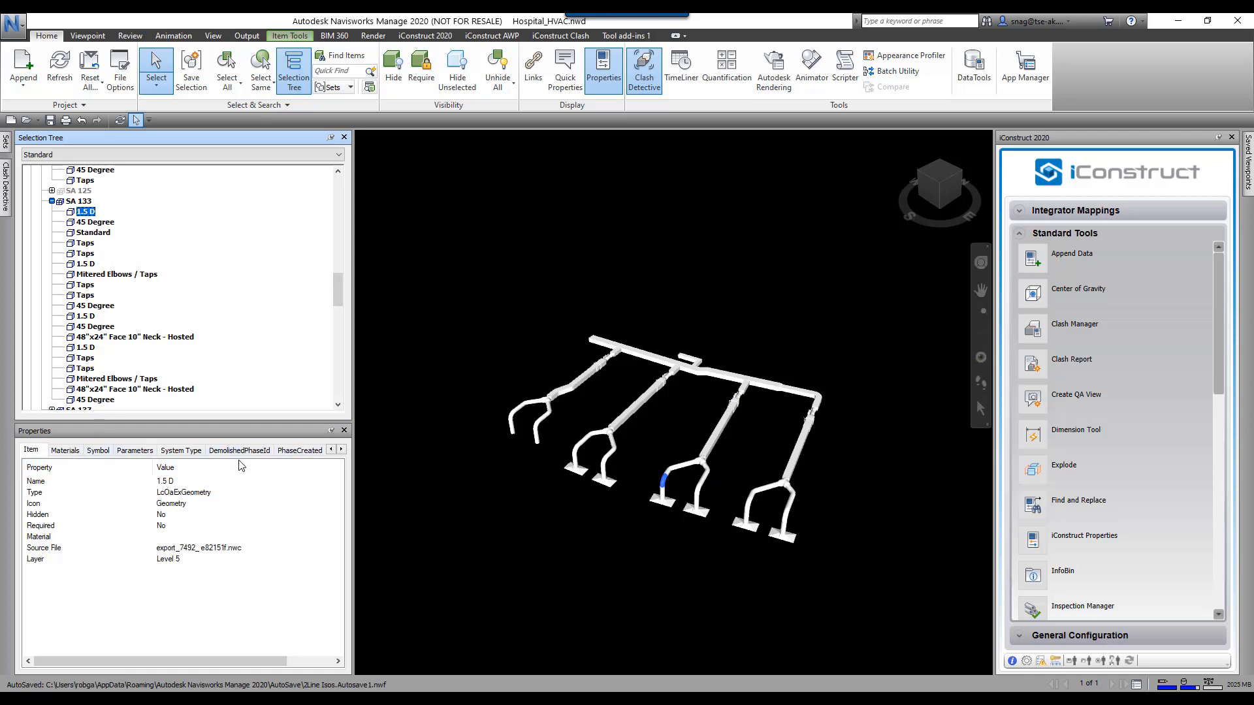
{"action": "mouse_move", "coordinate": [247, 484]}
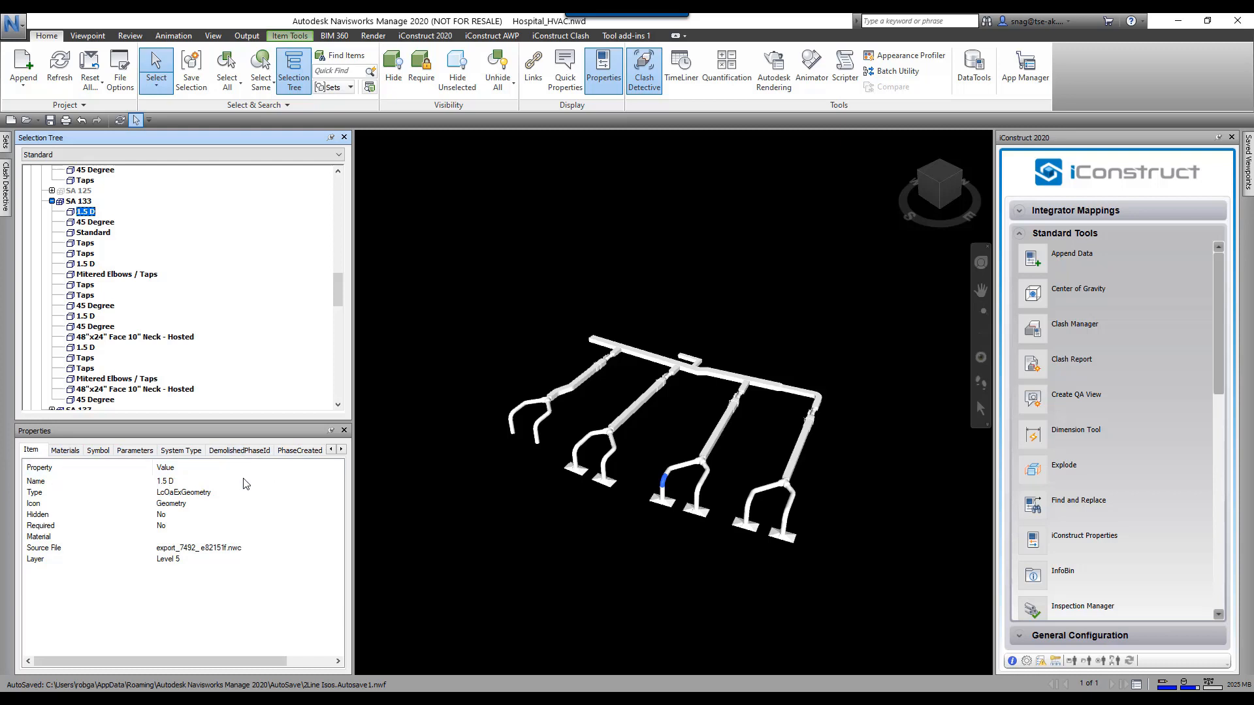
- Inspect the 1.5 D fitting's DemolishedPhaseId values and its general Item properties
{"action": "left_click", "coordinate": [300, 449]}
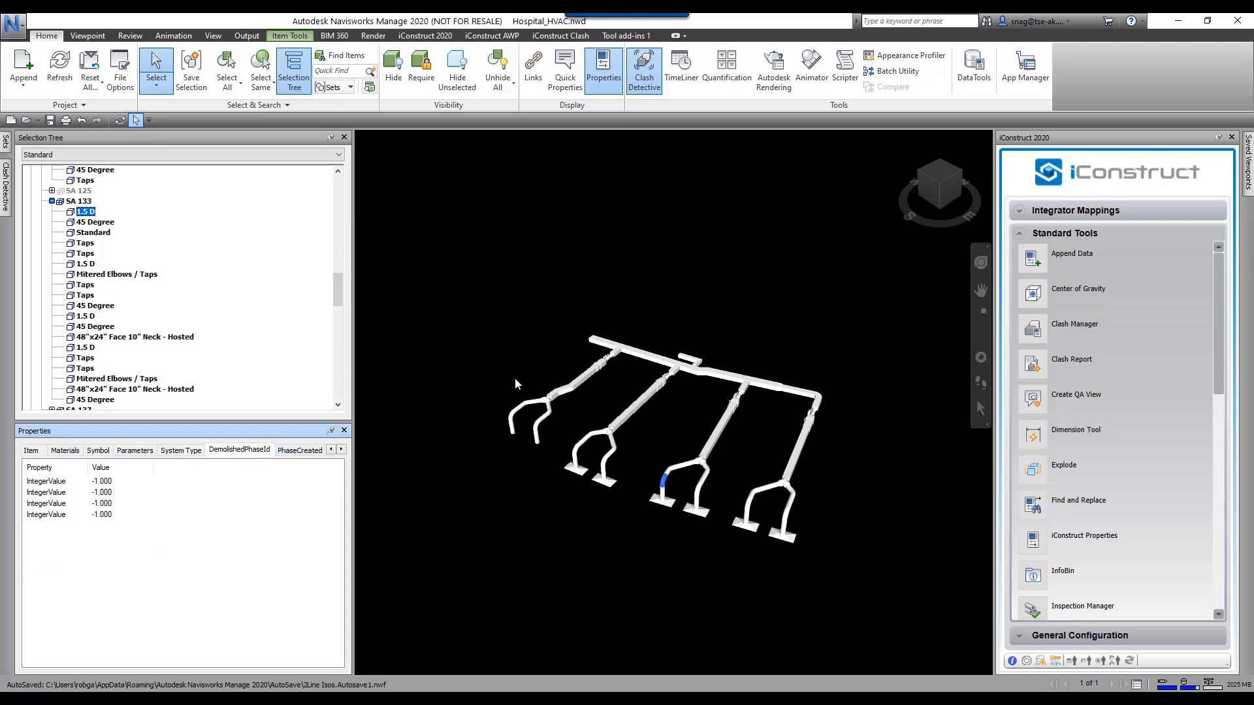
{"action": "mouse_move", "coordinate": [296, 433]}
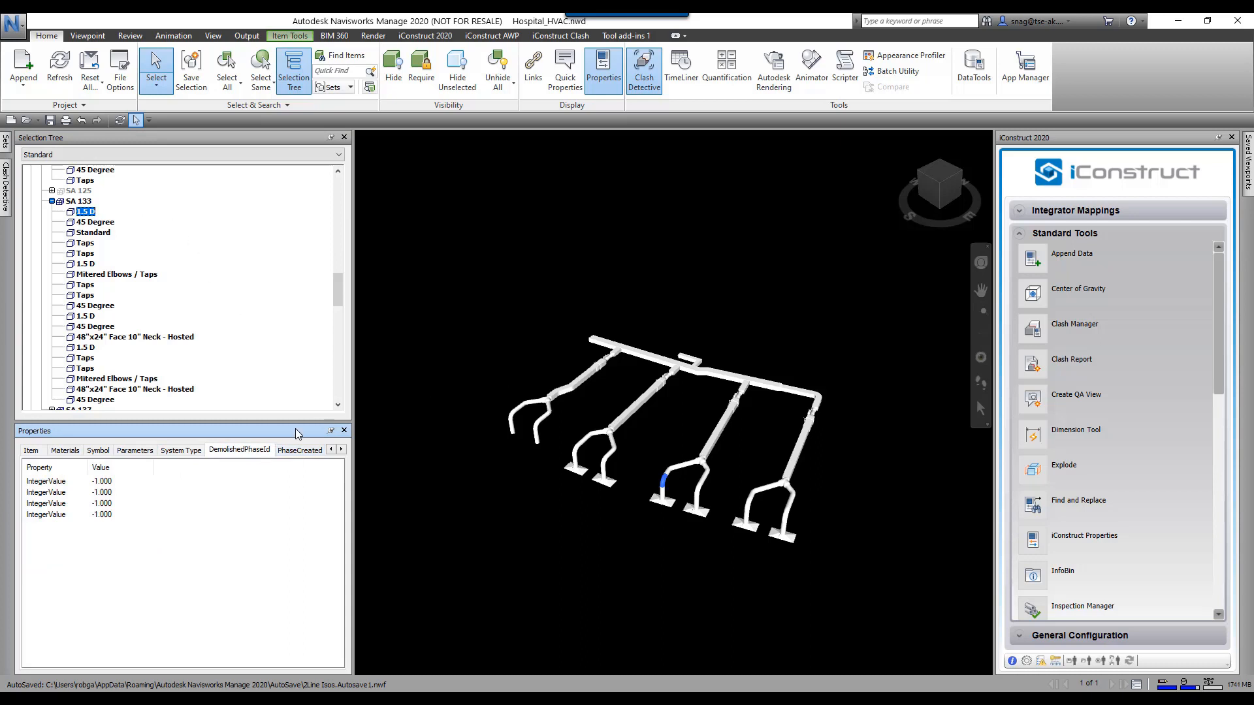
{"action": "left_click", "coordinate": [31, 450]}
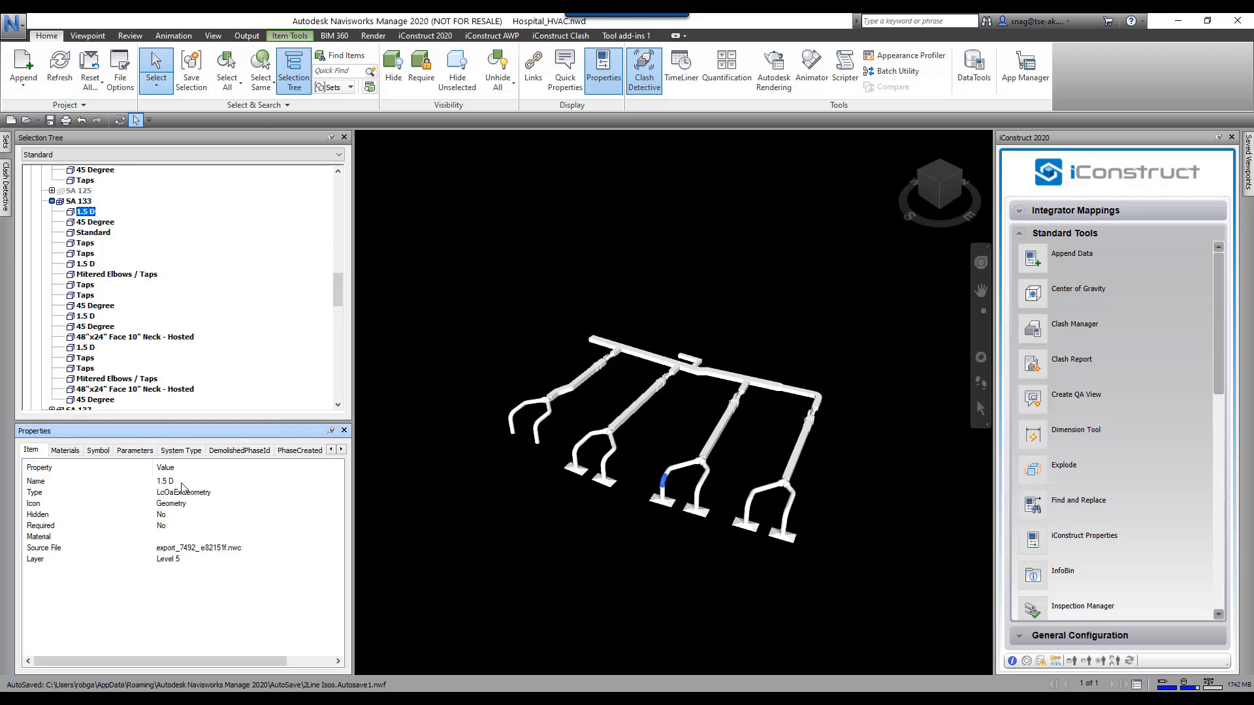
{"action": "left_click", "coordinate": [180, 449]}
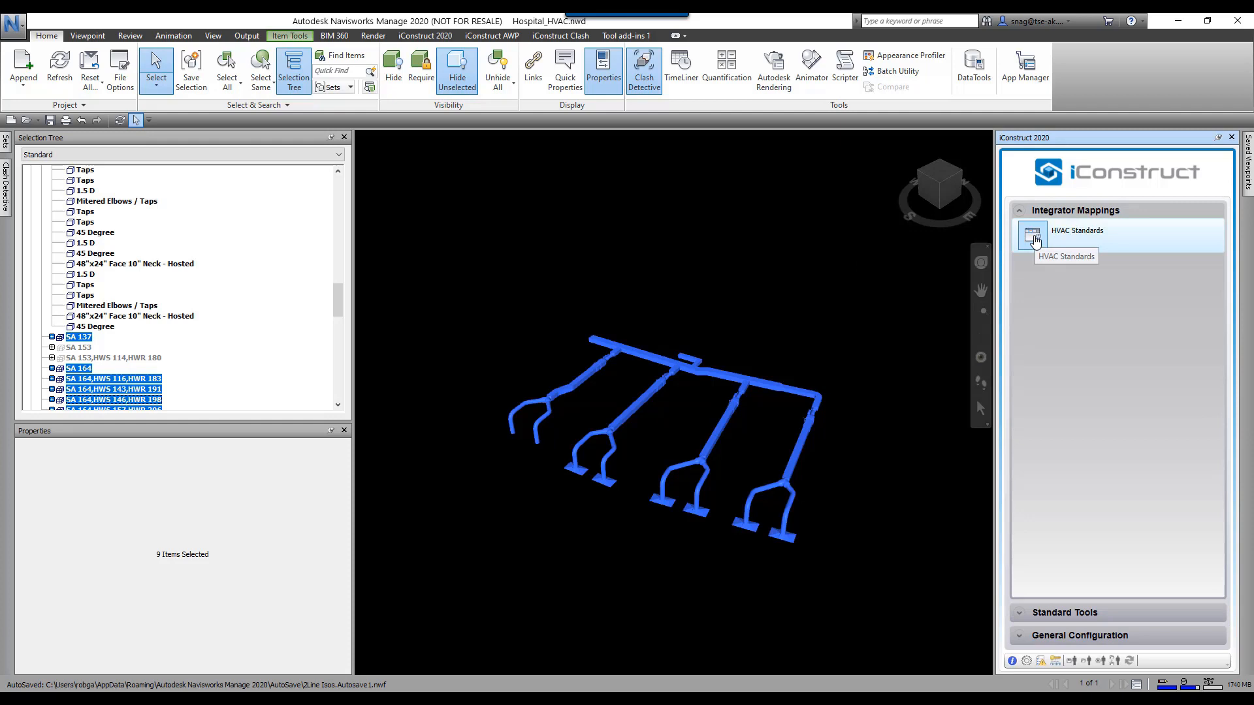
- Apply the HVAC Standards integrator mapping (32 groups, 857 items) and dismiss its summary
{"action": "left_click", "coordinate": [1031, 235]}
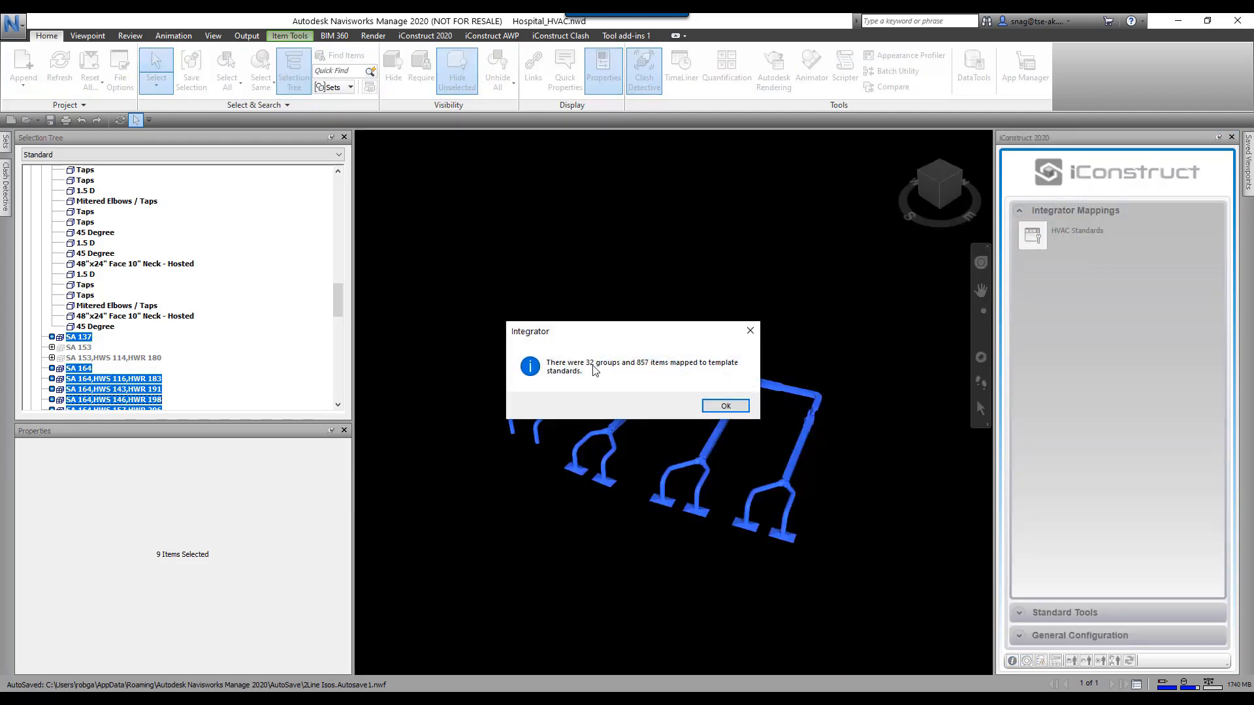
{"action": "mouse_move", "coordinate": [645, 368]}
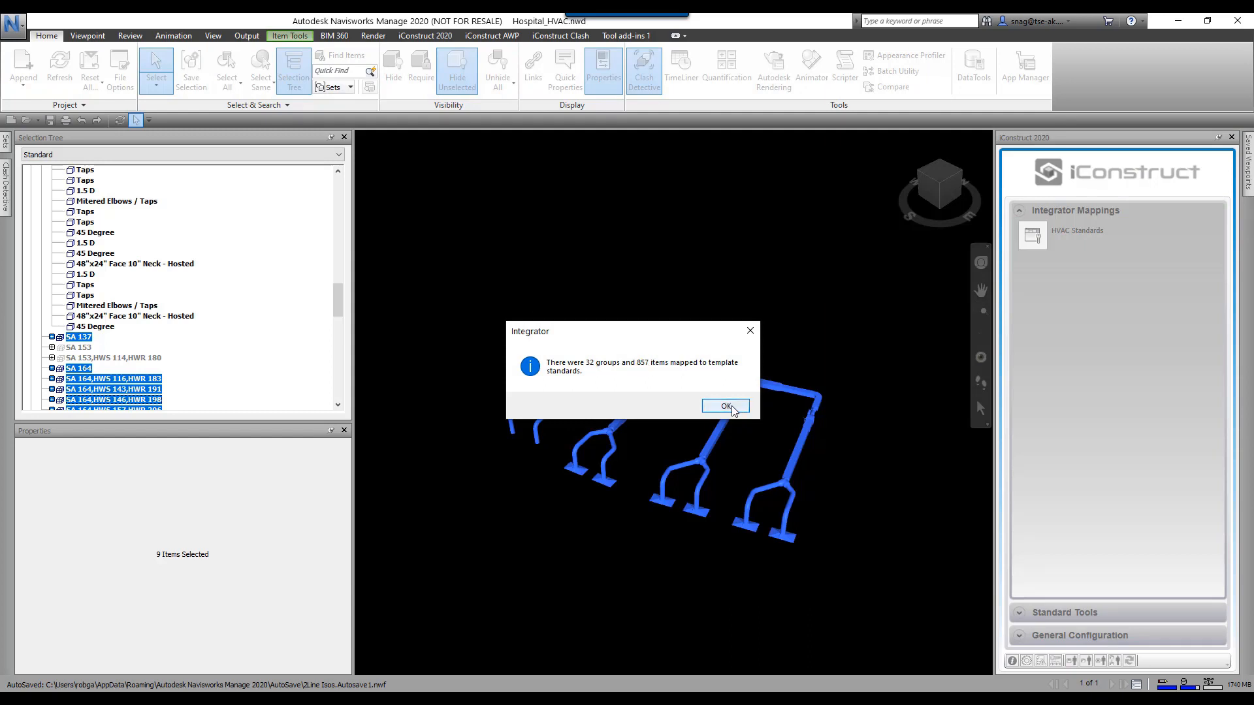
{"action": "left_click", "coordinate": [724, 404]}
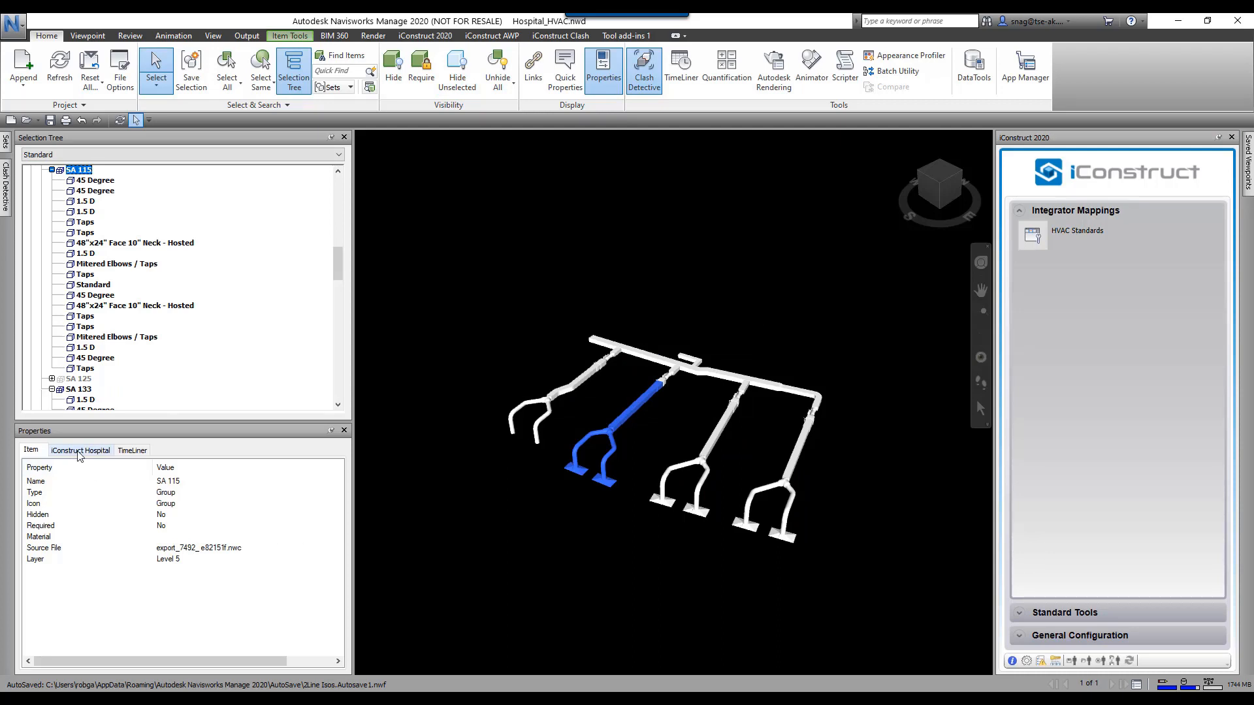
- View SA 115's iConstruct Hospital data (Level 5, Wing A) and select its first 45 Degree fitting
{"action": "left_click", "coordinate": [80, 451]}
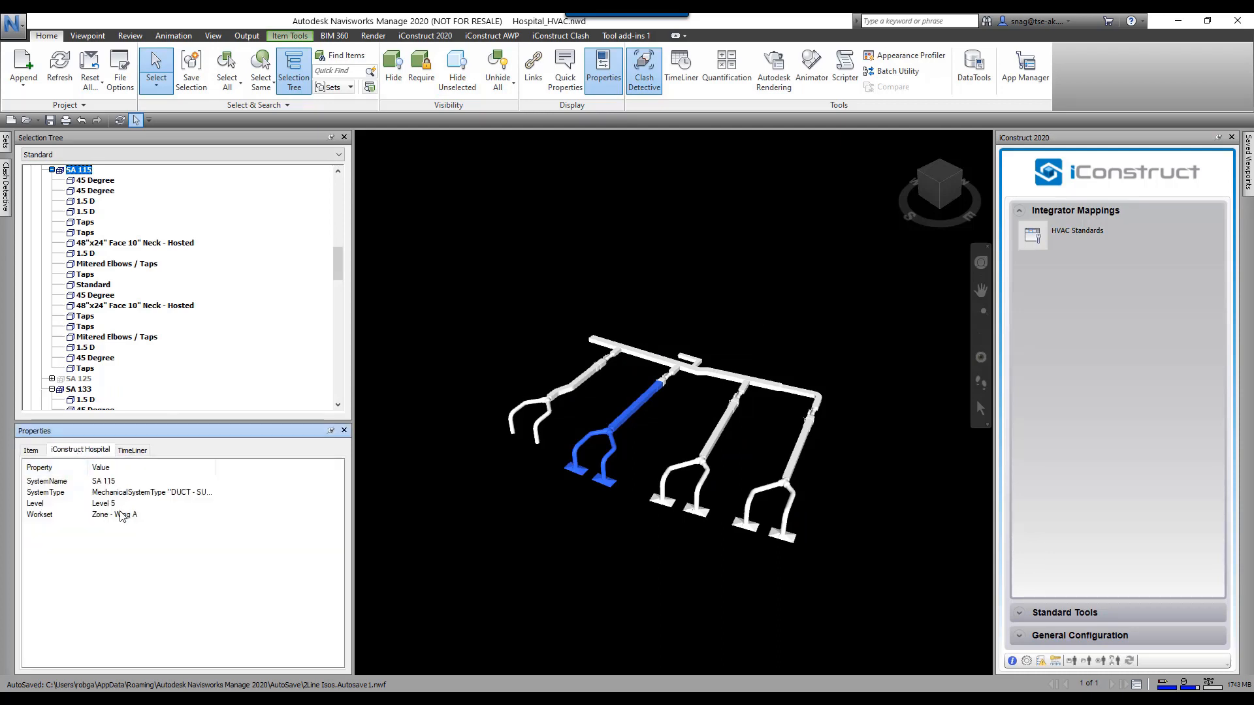
{"action": "mouse_move", "coordinate": [54, 500]}
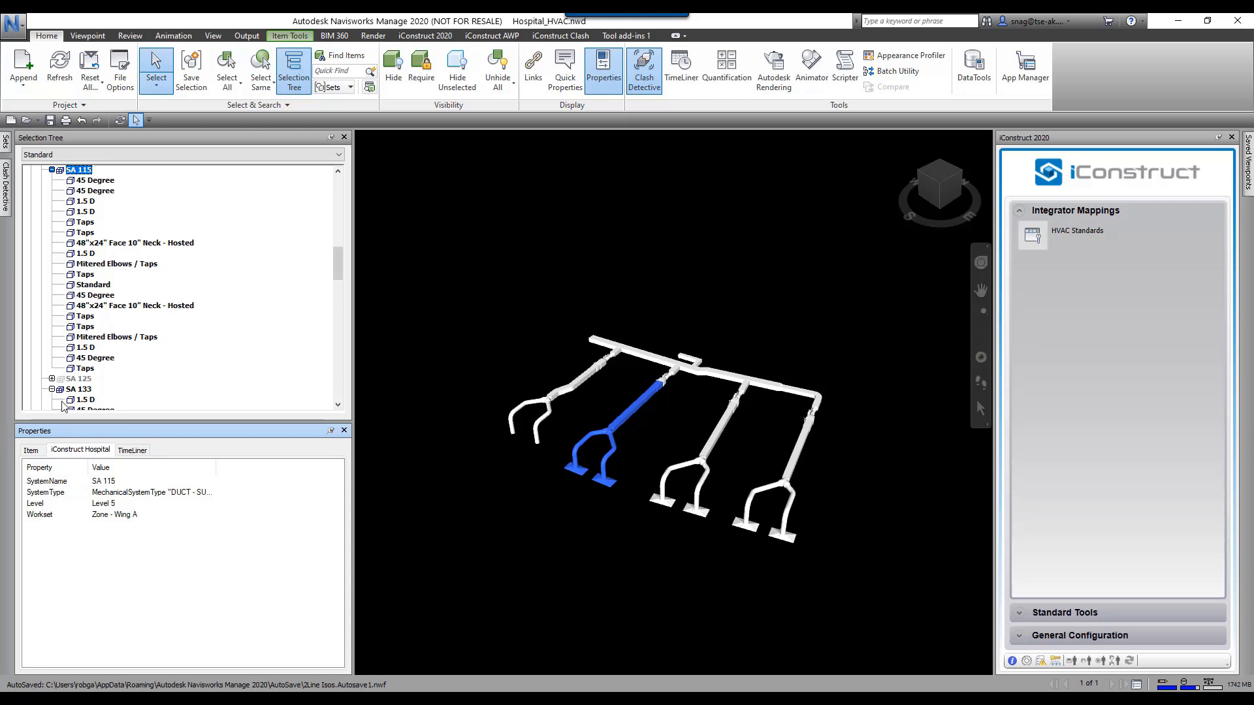
{"action": "left_click", "coordinate": [94, 181]}
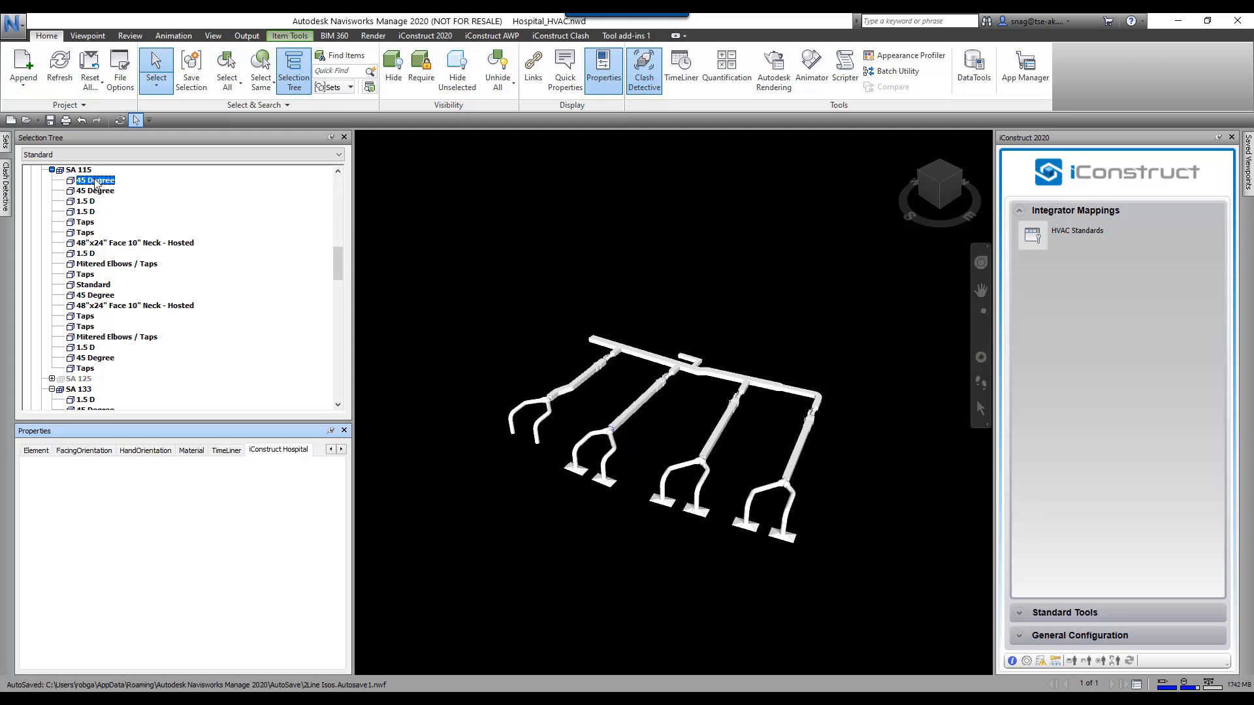
- Show the 45 Degree fitting's iConstruct Hospital data: Id 970890, Duct Fittings, Mark 14755, Level 5
{"action": "left_click", "coordinate": [95, 181]}
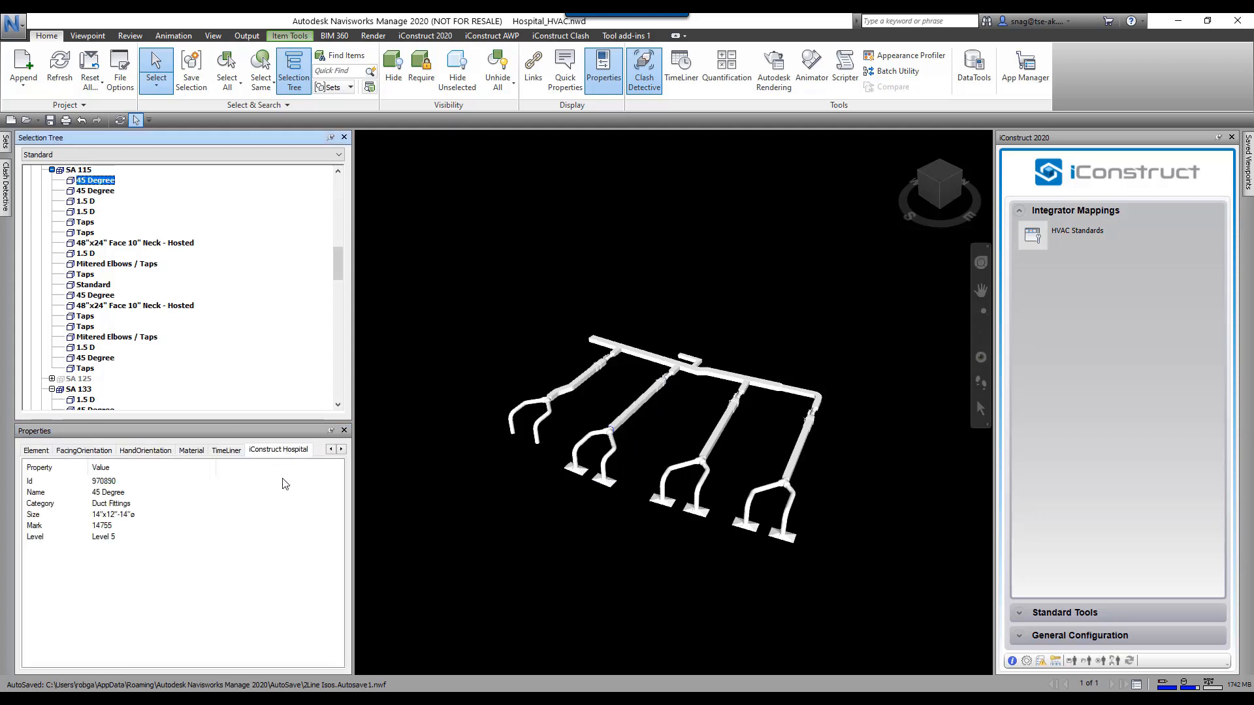
{"action": "mouse_move", "coordinate": [227, 521]}
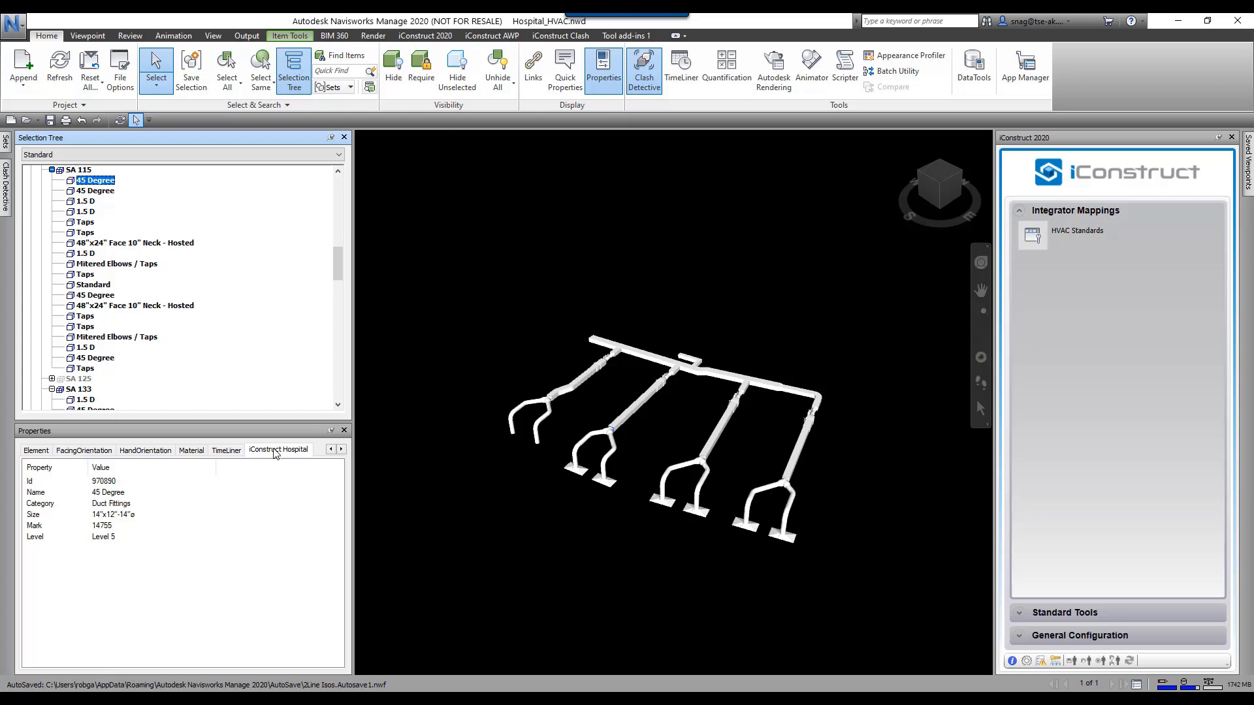
{"action": "mouse_move", "coordinate": [105, 553]}
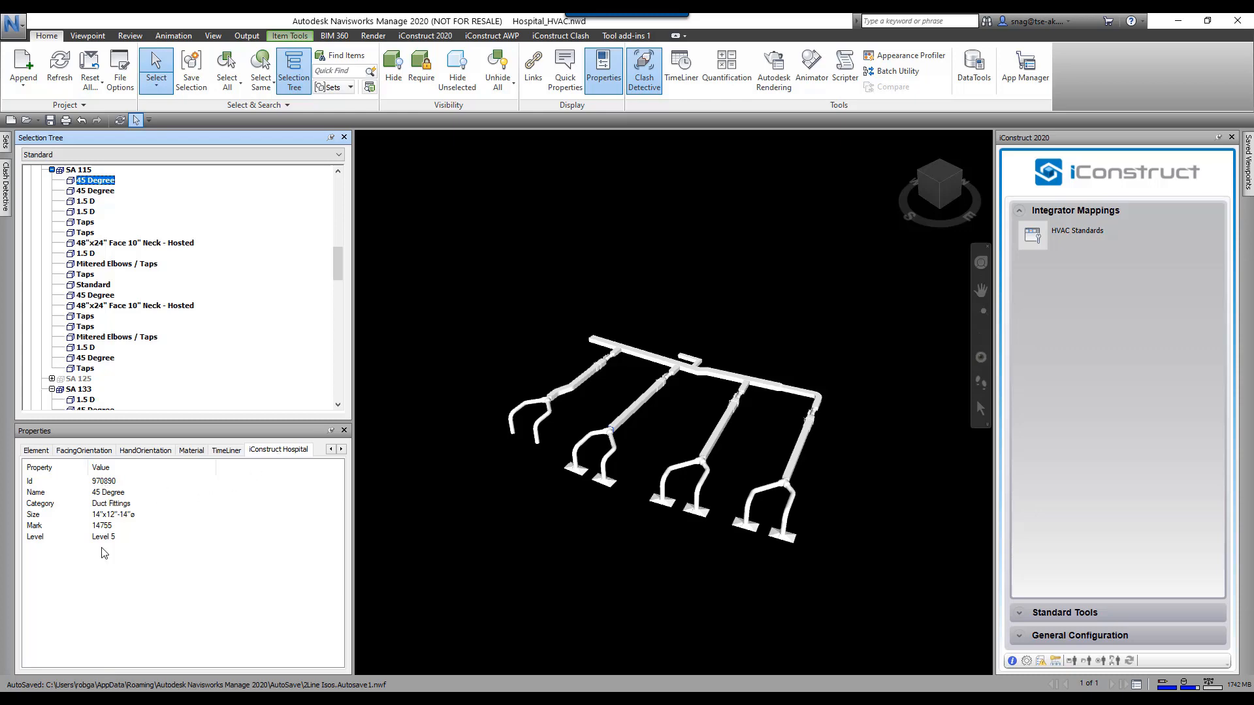